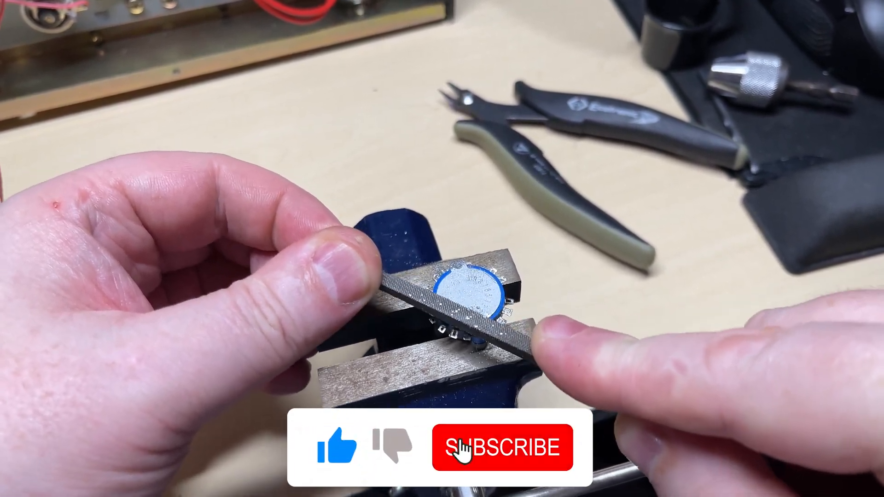
left_click(502, 448)
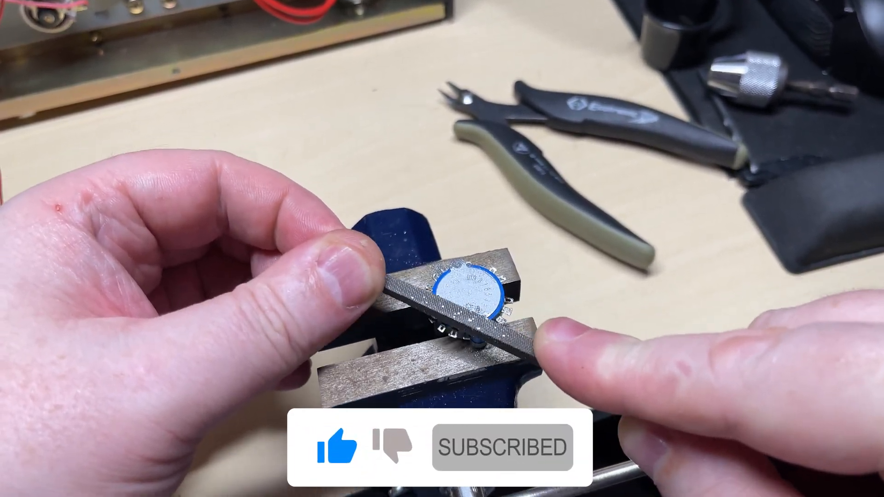